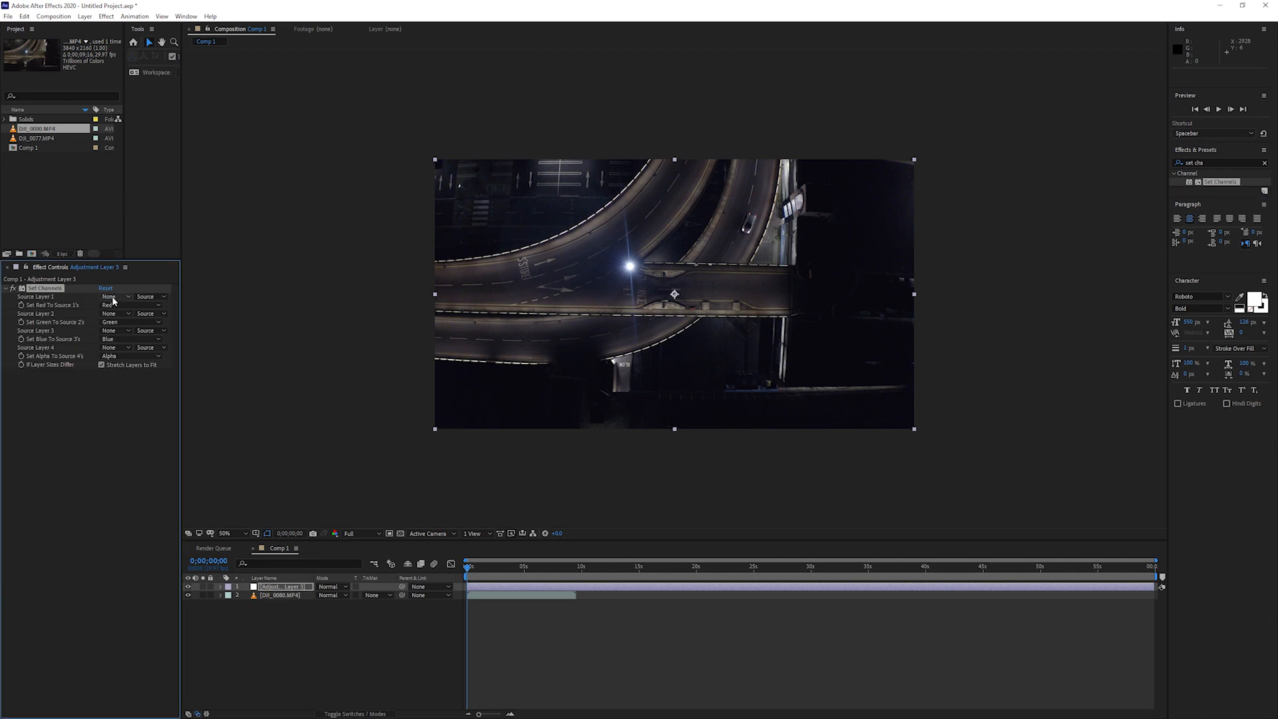
Step: Set Channels sources to the footage with green off, then start a new layer
click(151, 295)
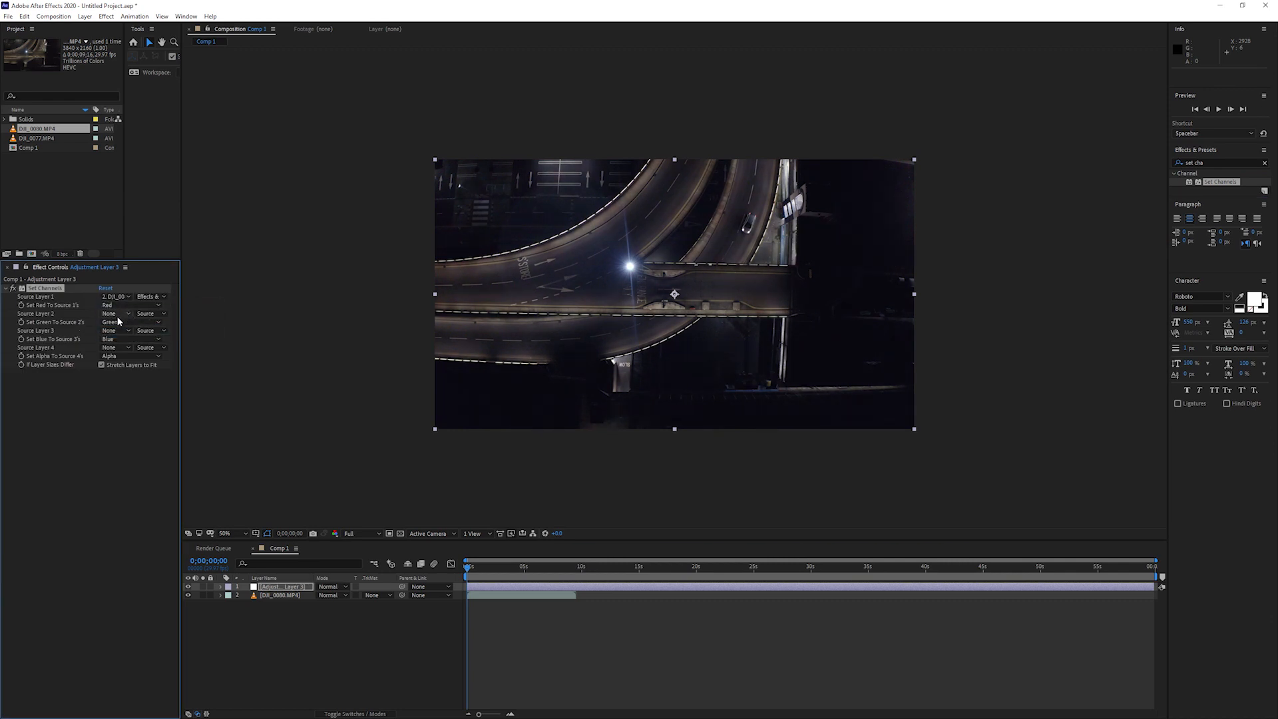
click(111, 321)
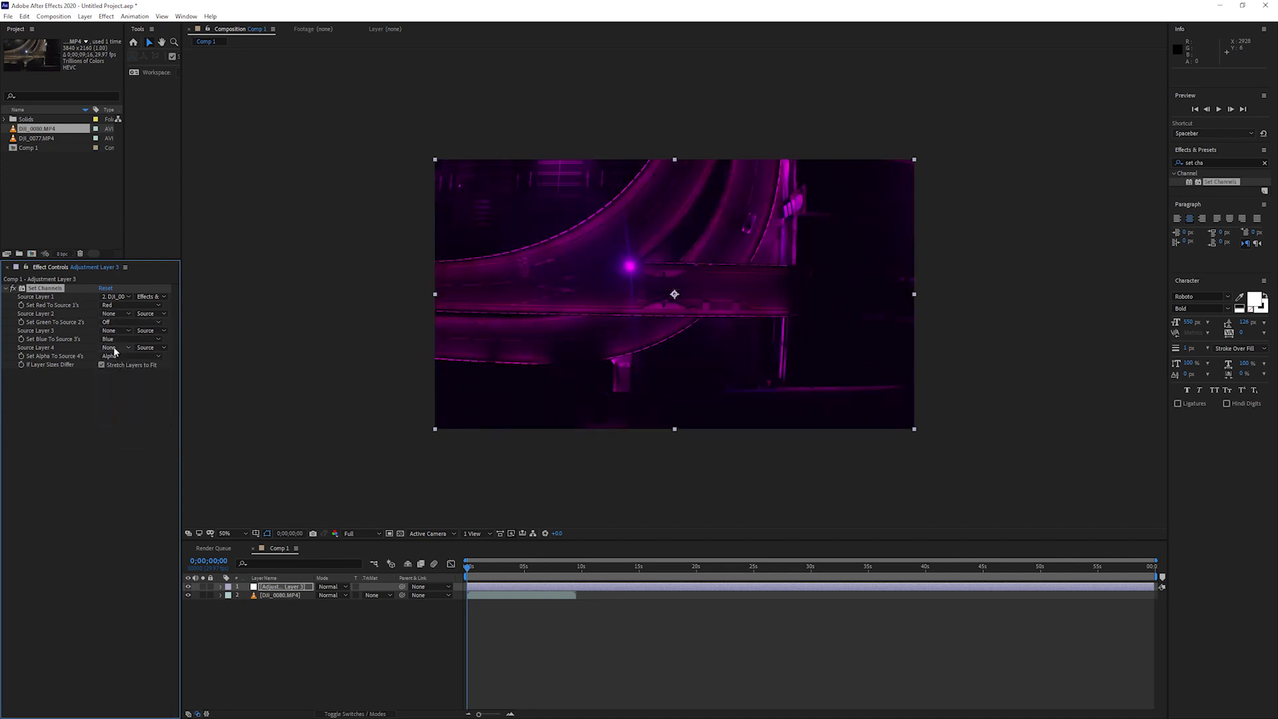
click(117, 338)
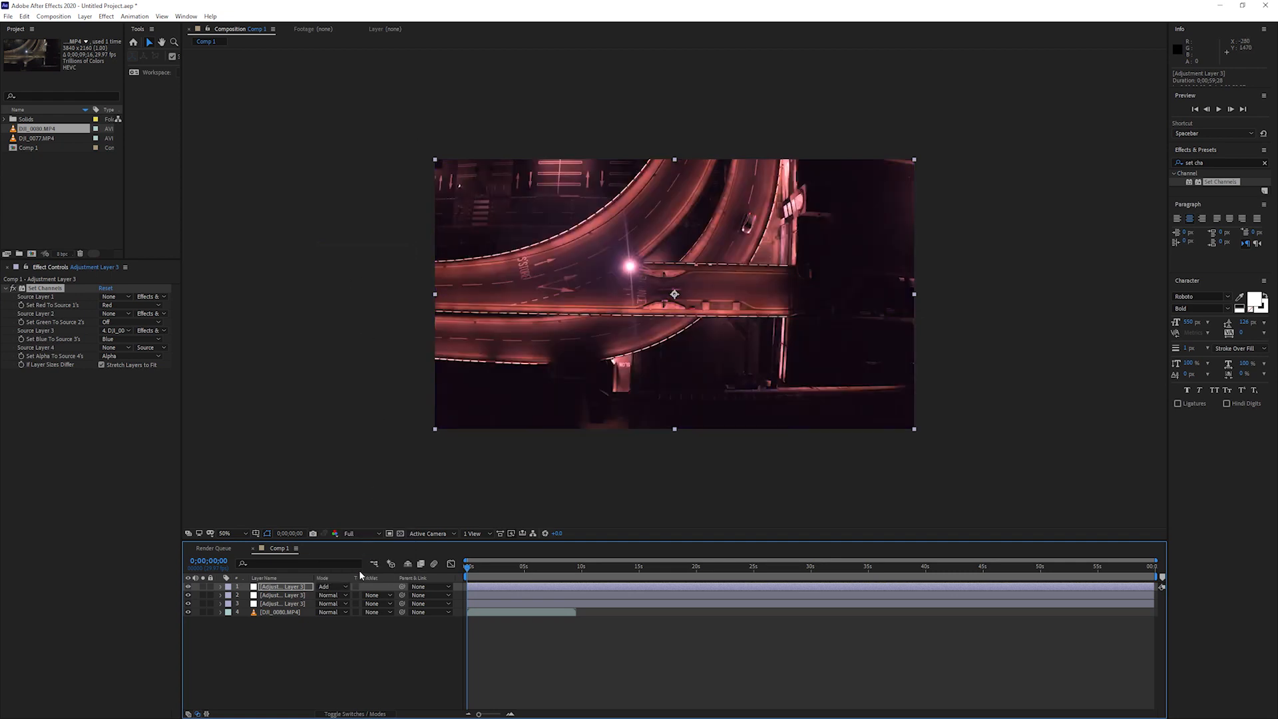
click(330, 586)
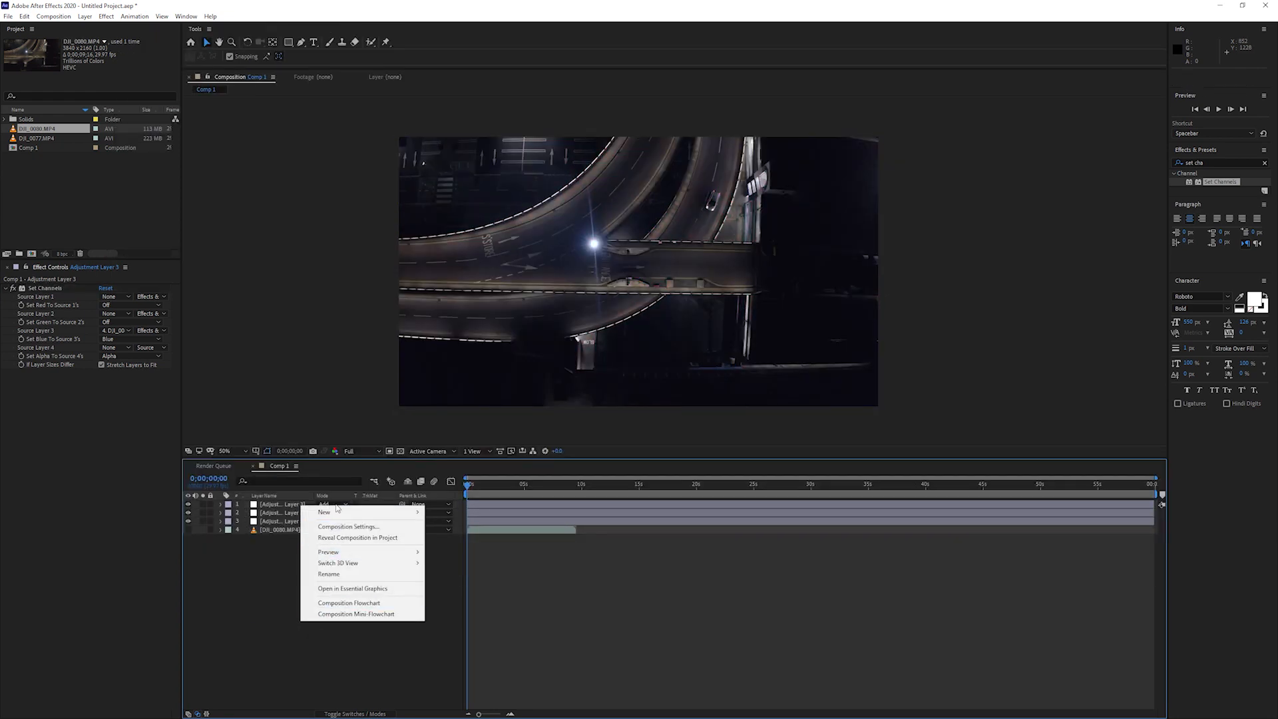
mouse_move(325, 511)
text(fracta)
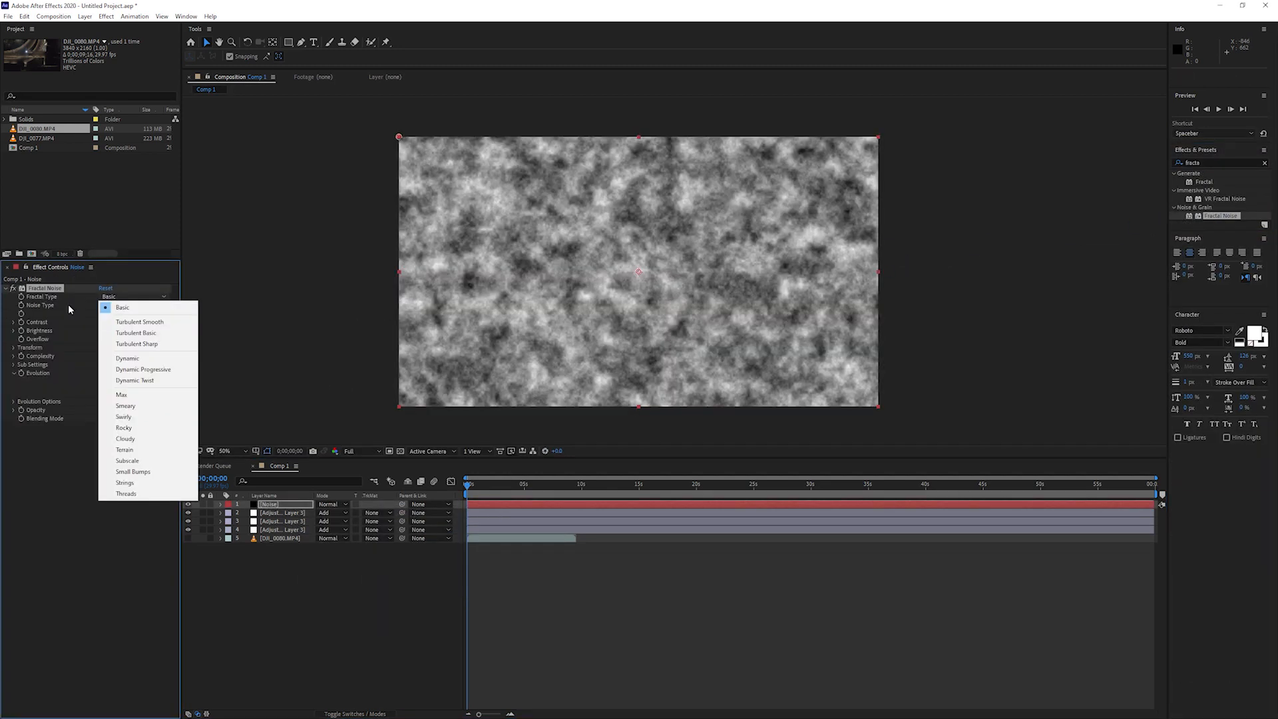
Step: Set Fractal Noise to Block type with non-uniform scaling for vertical streaks
click(109, 304)
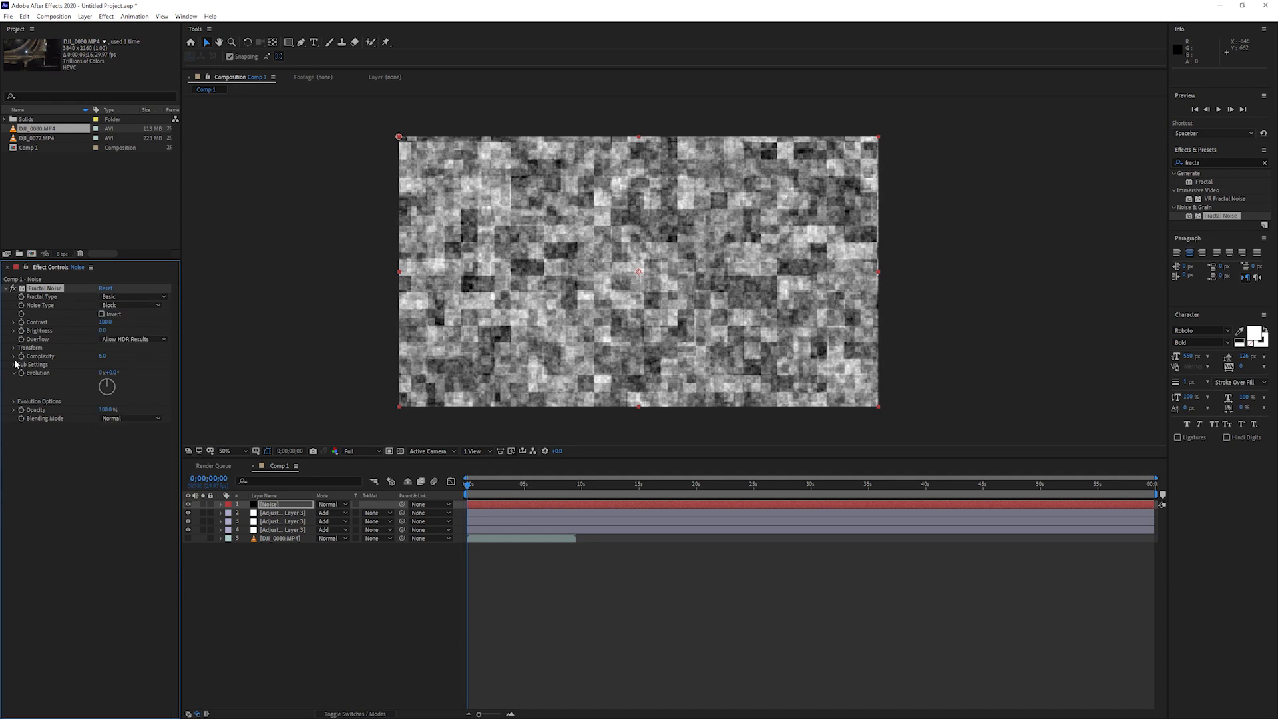
click(14, 364)
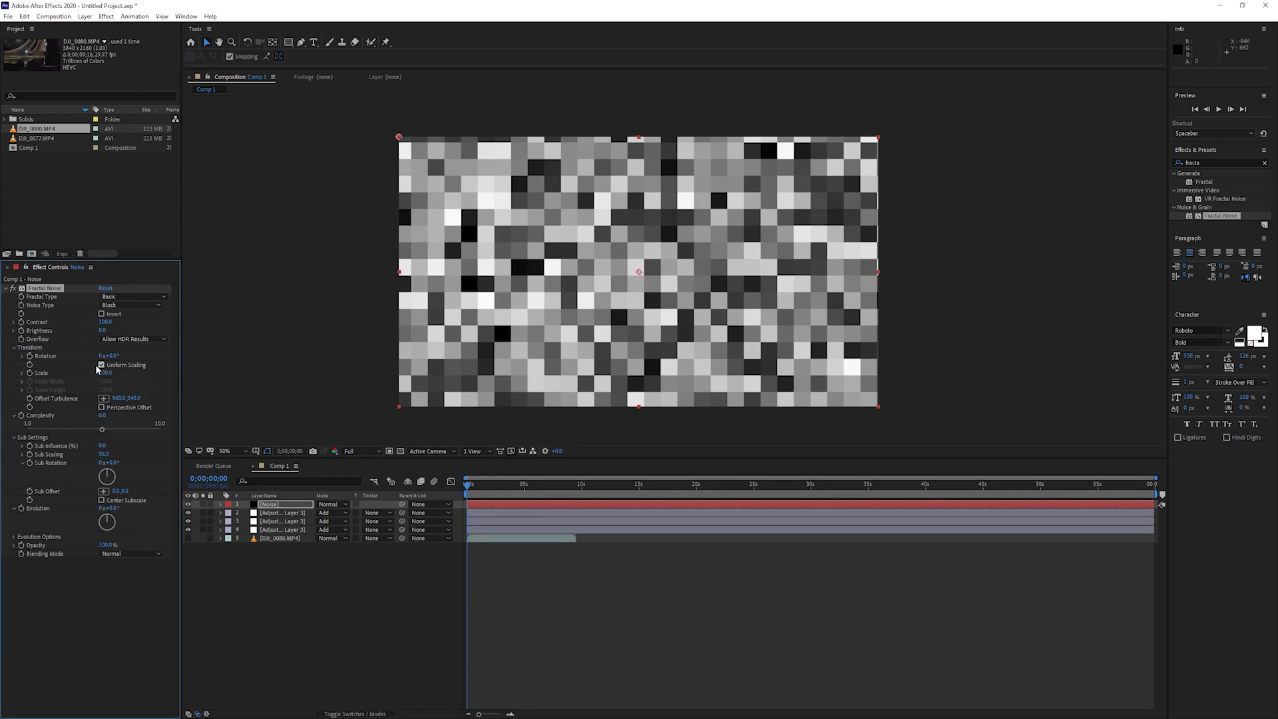
click(103, 365)
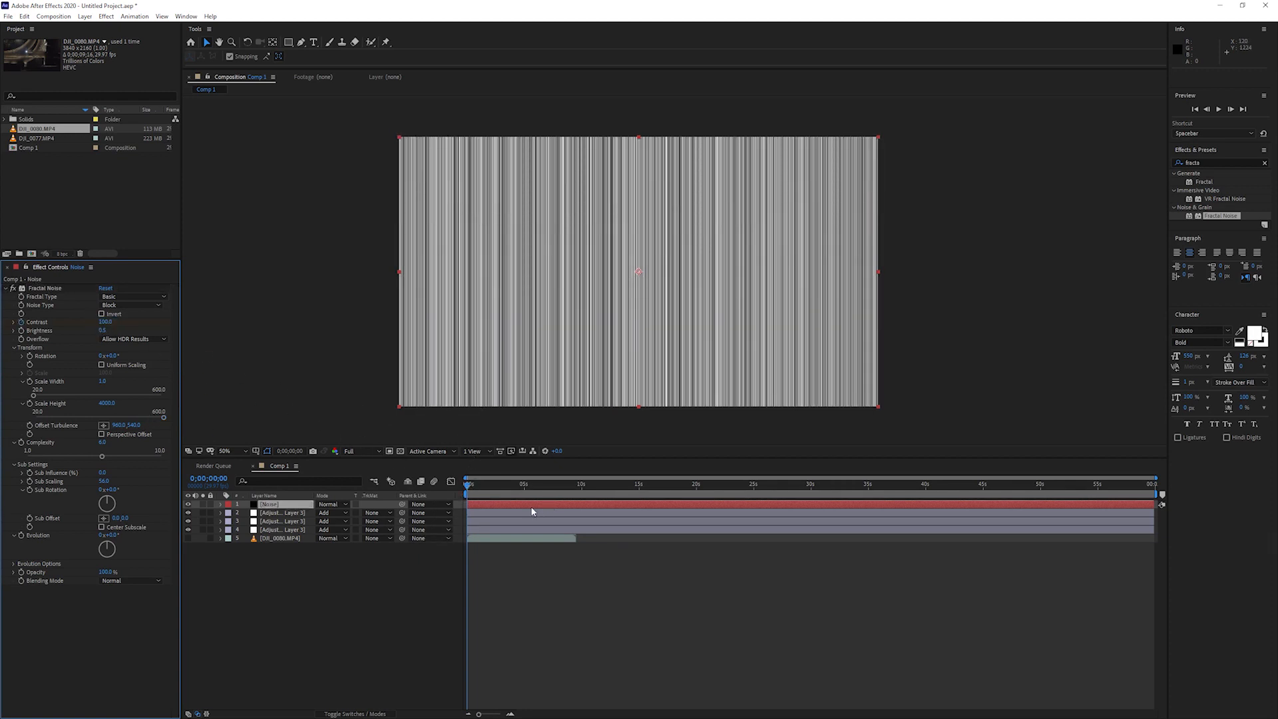
click(472, 483)
text(displace)
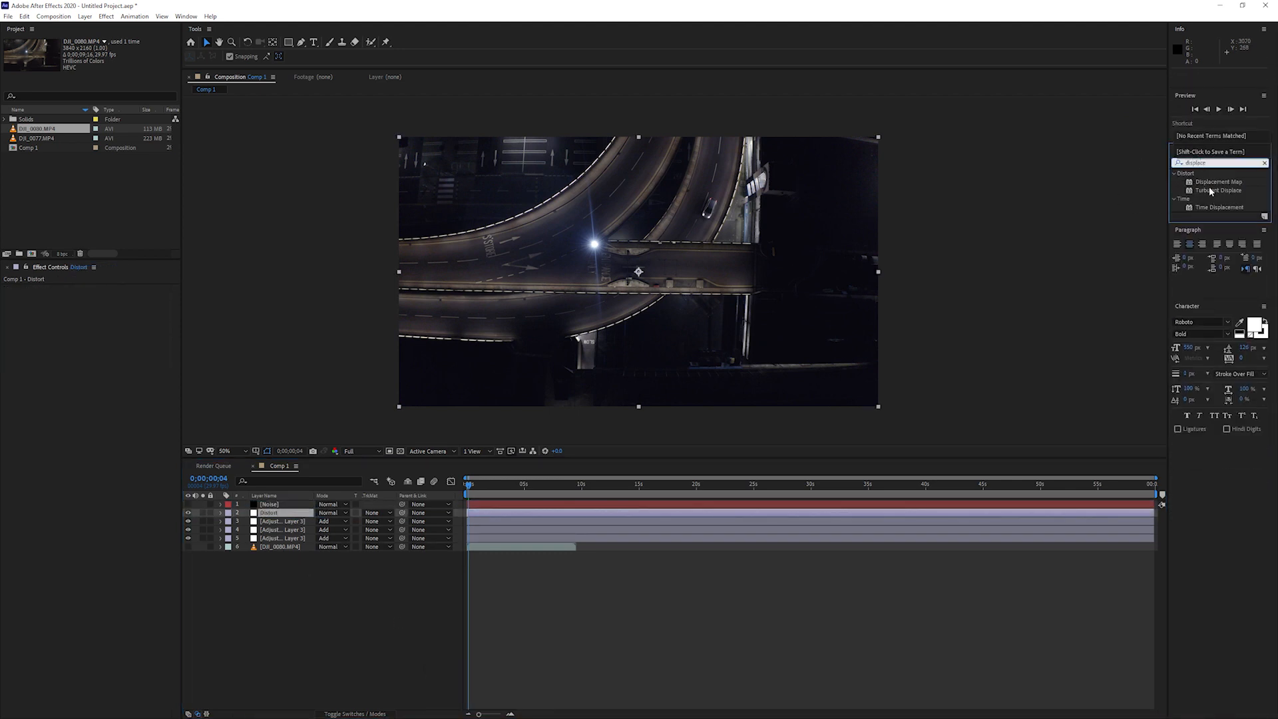
Step: Apply Displacement Map using Noise lightness on both axes, and create a black solid
double_click(1221, 182)
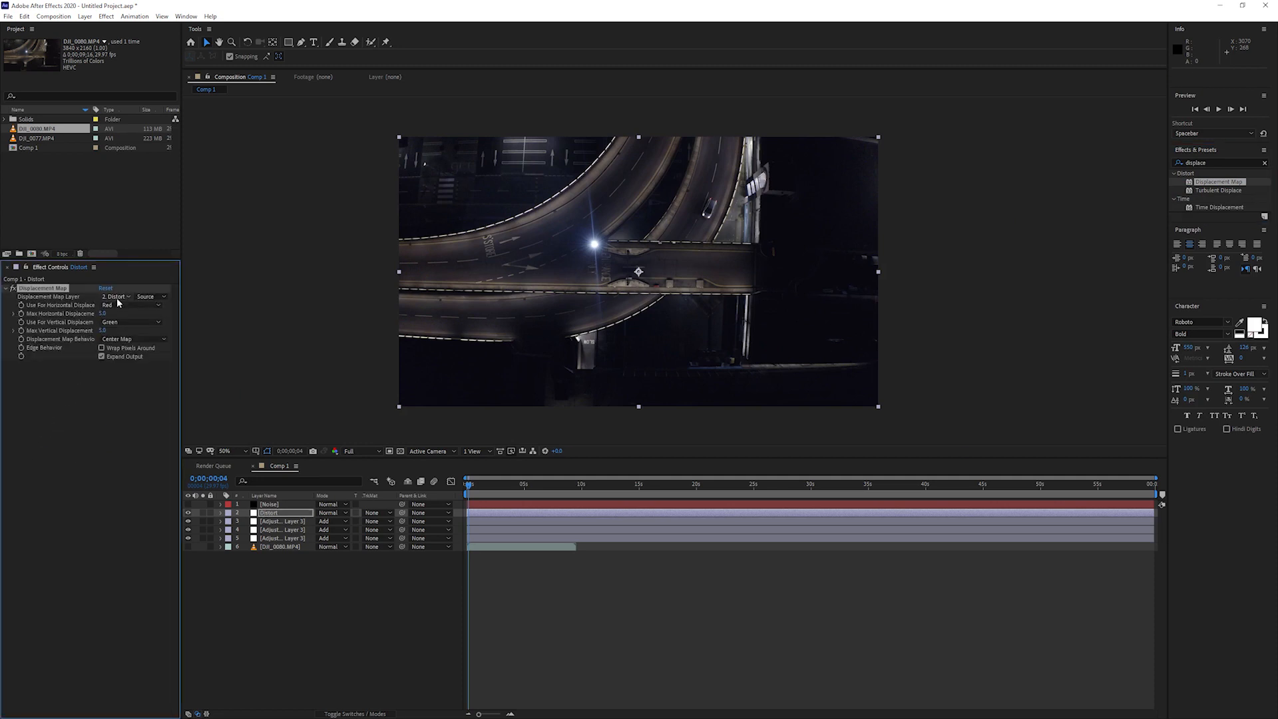
click(117, 296)
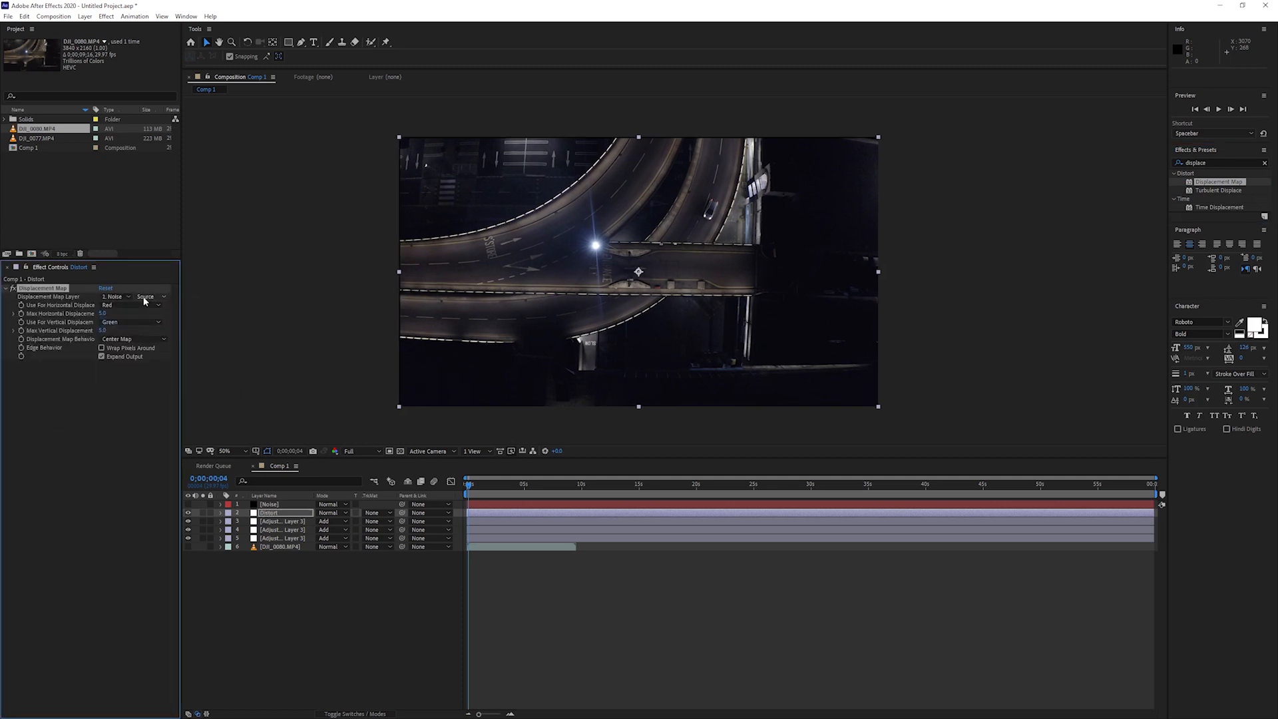
click(130, 321)
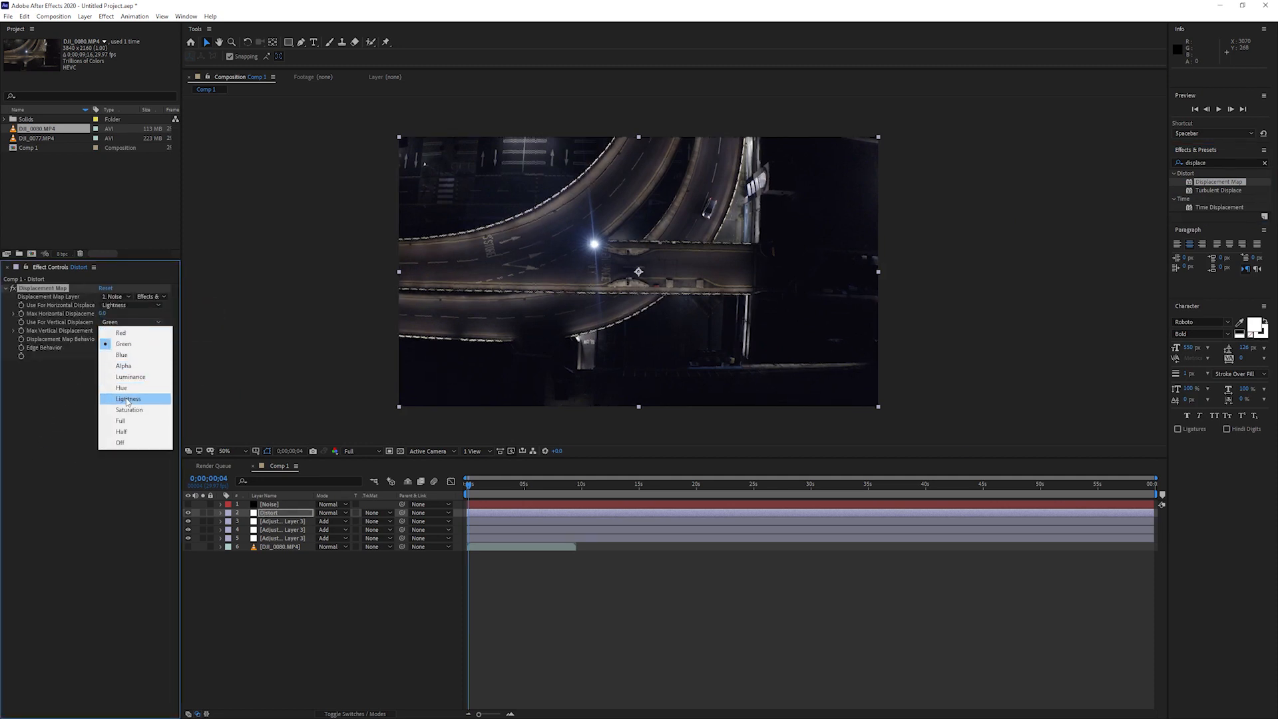
click(128, 398)
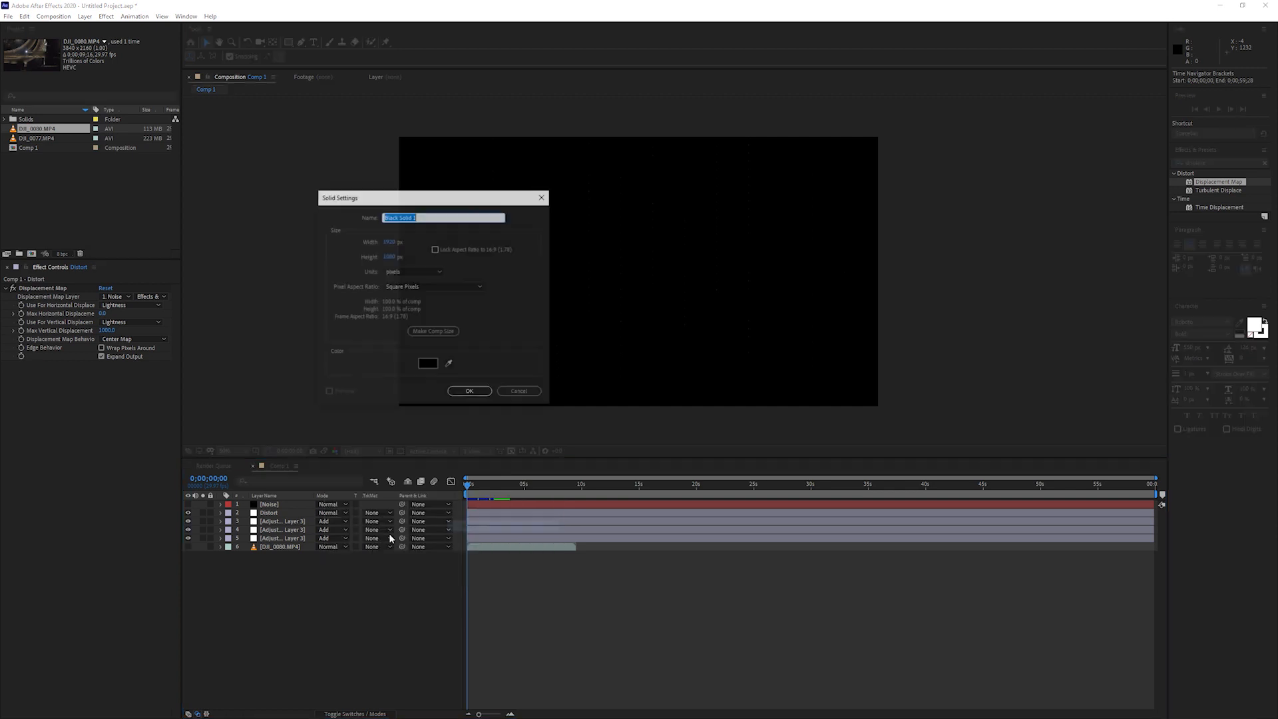
click(469, 390)
text(rep)
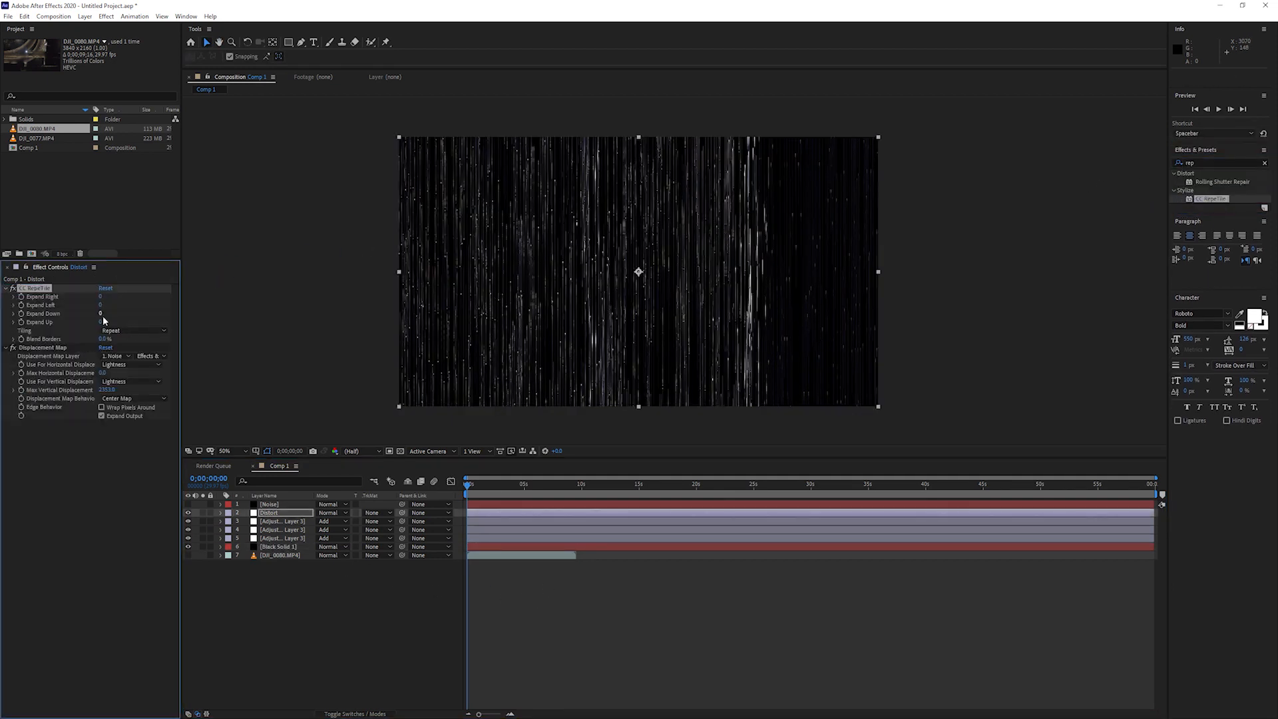
Step: Expand CC RepeTile up and down by 250 and preview the transition
click(133, 330)
text(scale wi)
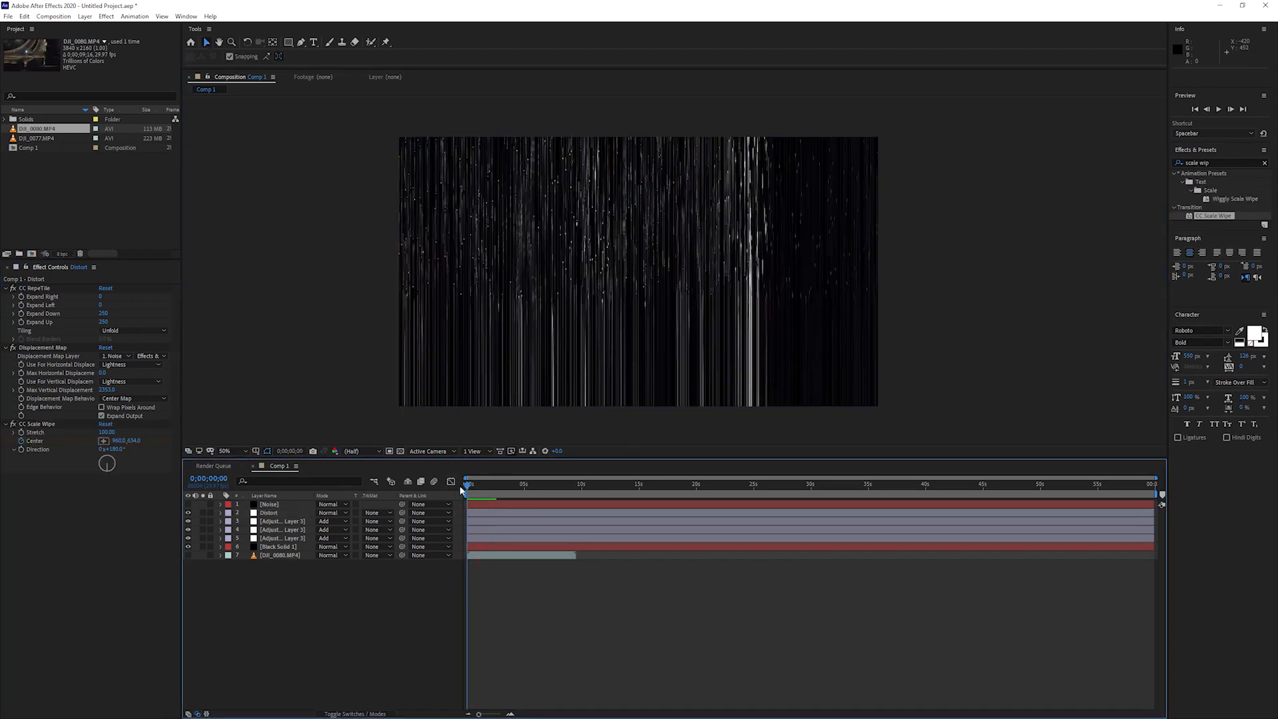
key(space)
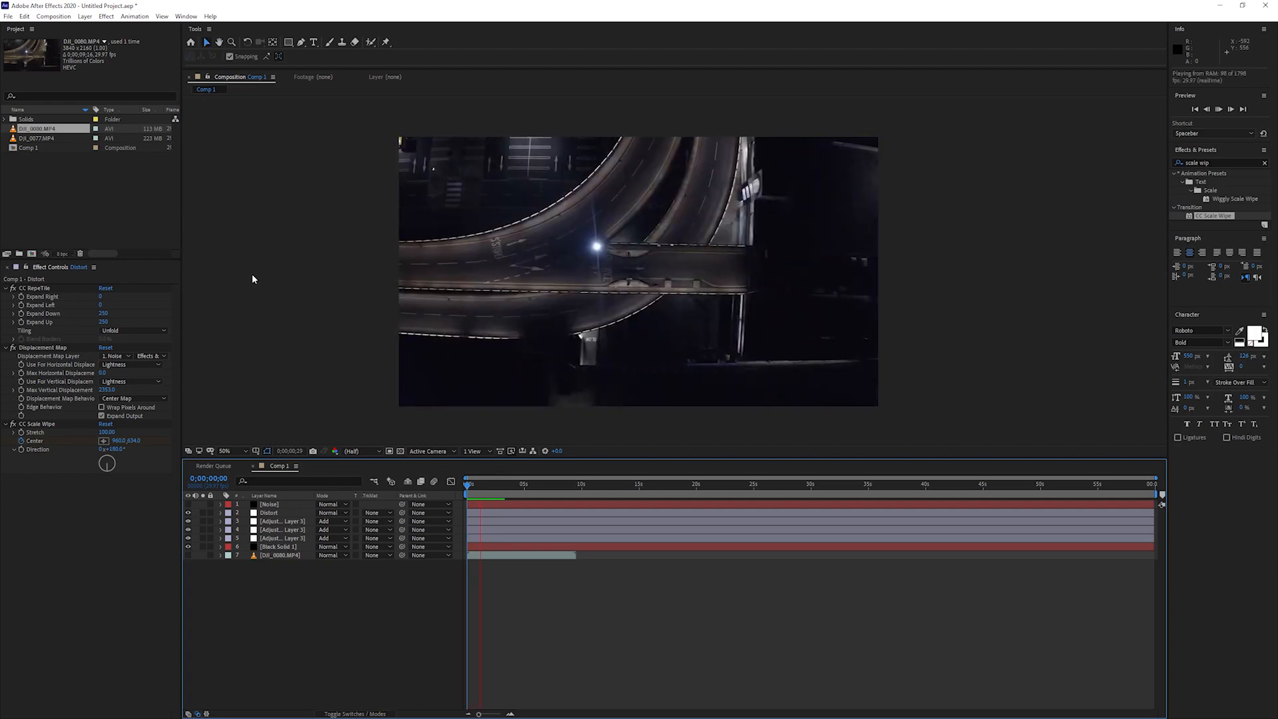